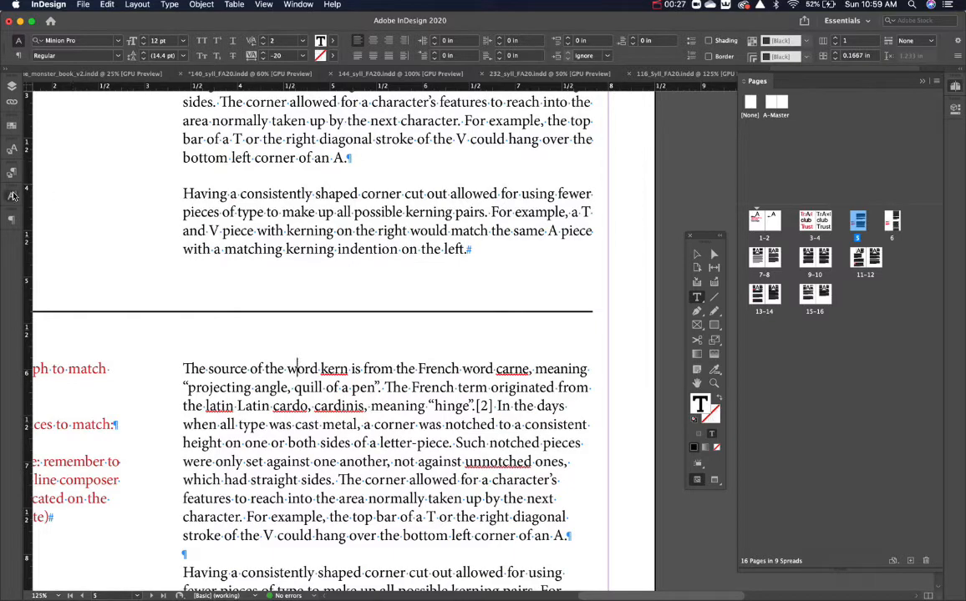
Place the text cursor inside the lower kern paragraph.
click(12, 197)
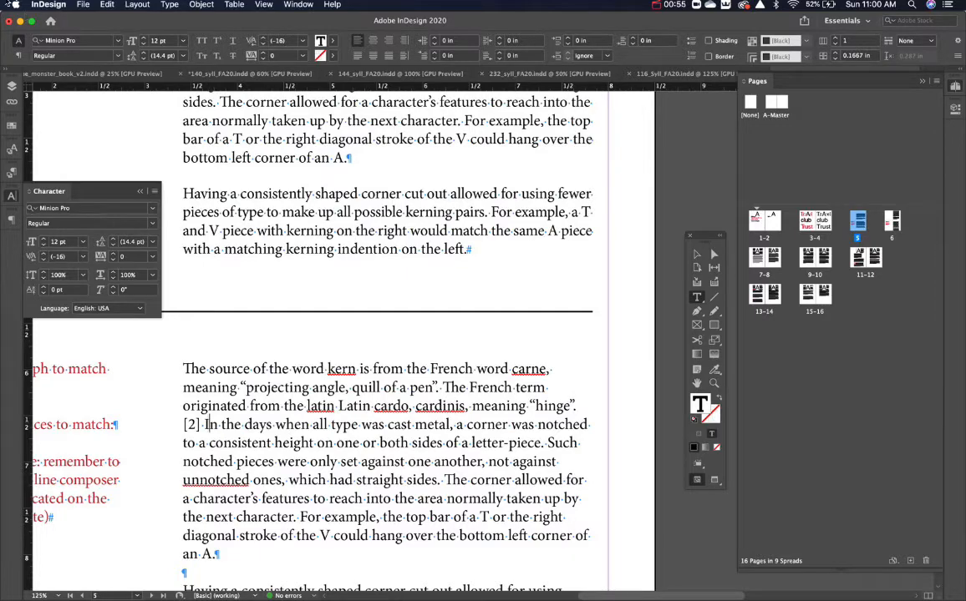
Set a new Kerning/Tracking keyboard increment in Units & Increments preferences and confirm.
click(48, 3)
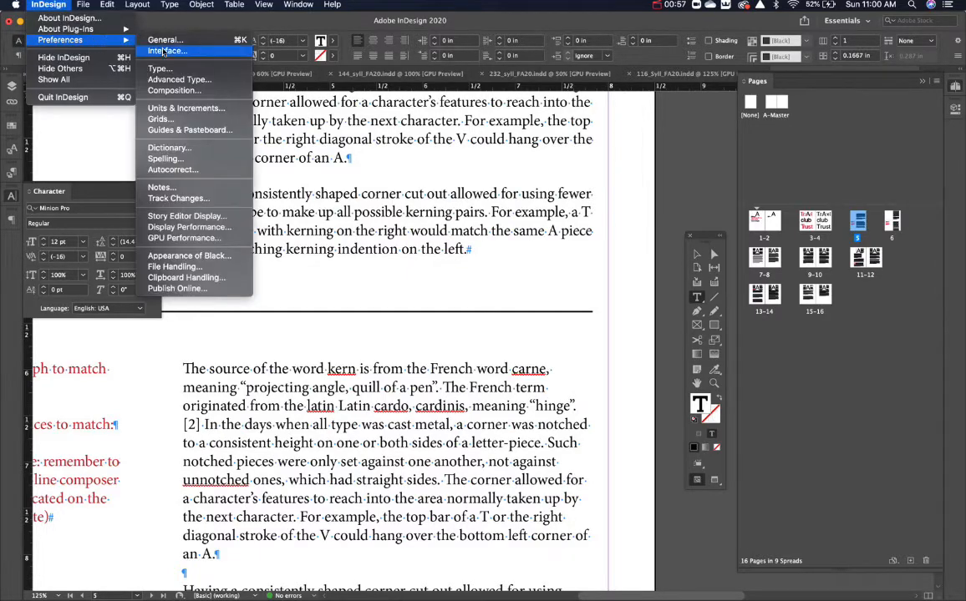
mouse_move(186, 108)
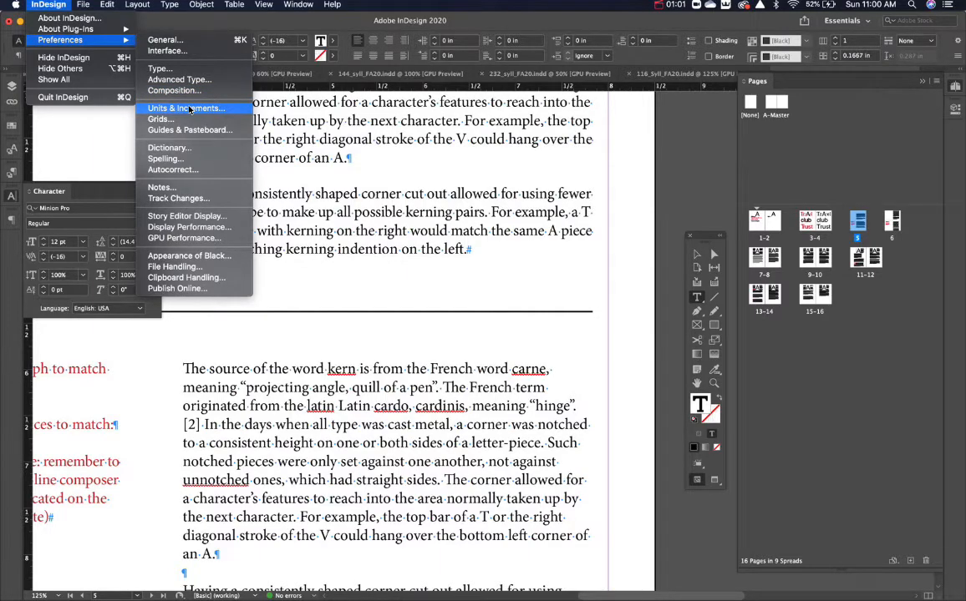
click(185, 107)
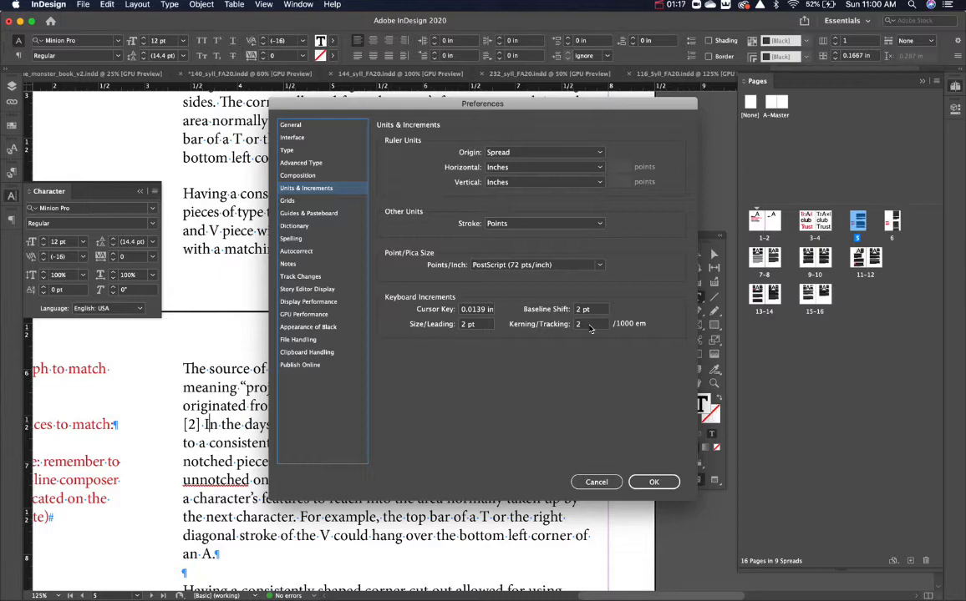
click(588, 324)
text(1)
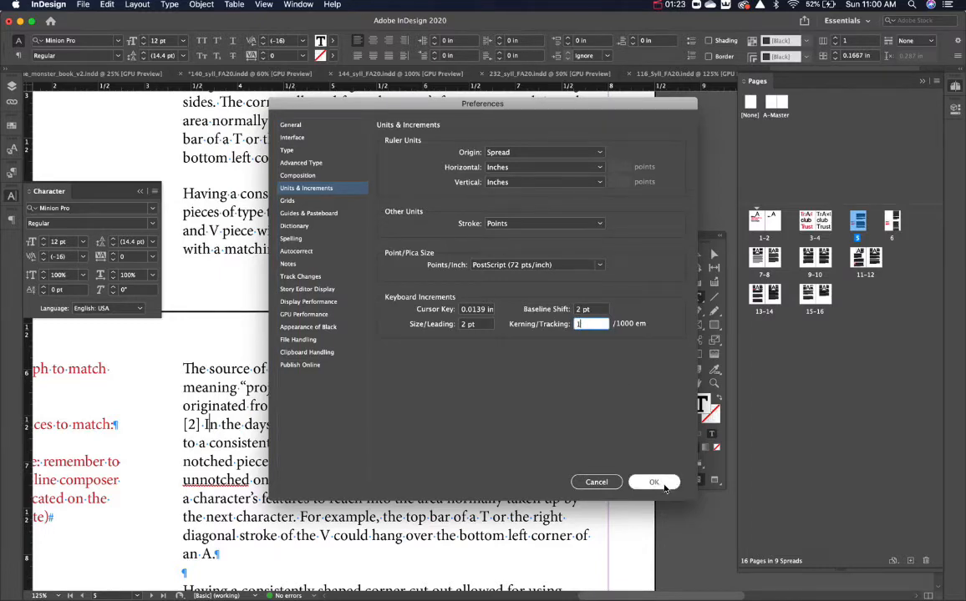
click(654, 481)
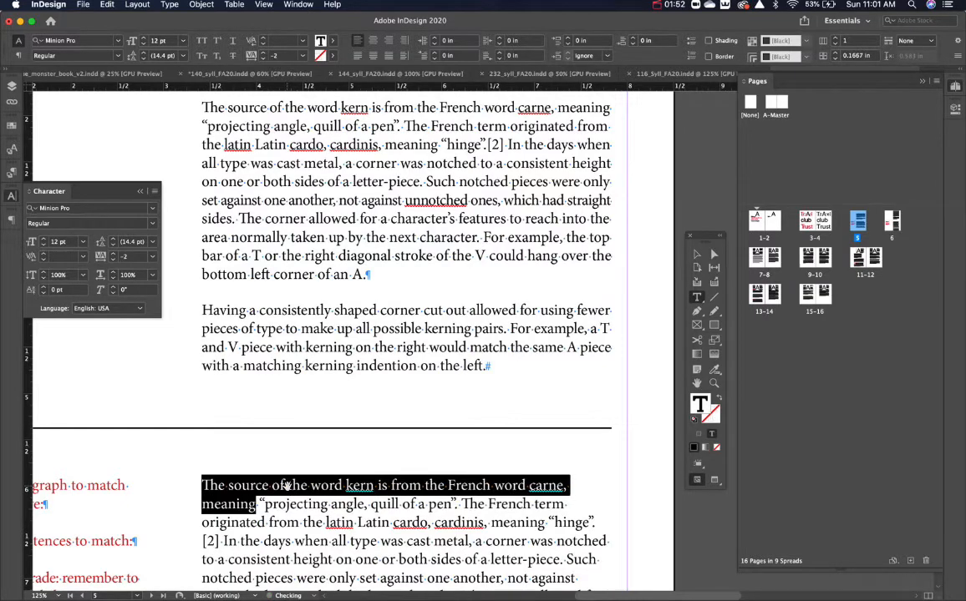
Apply -12 tracking to the first line so it ends with 'meaning' like the paragraph above.
text(-12)
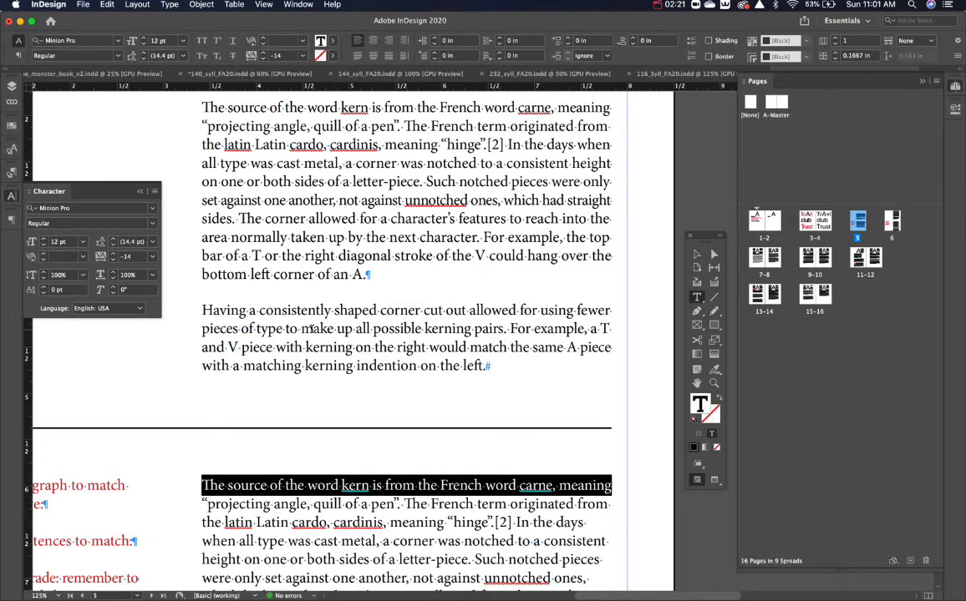
scroll(down, 3)
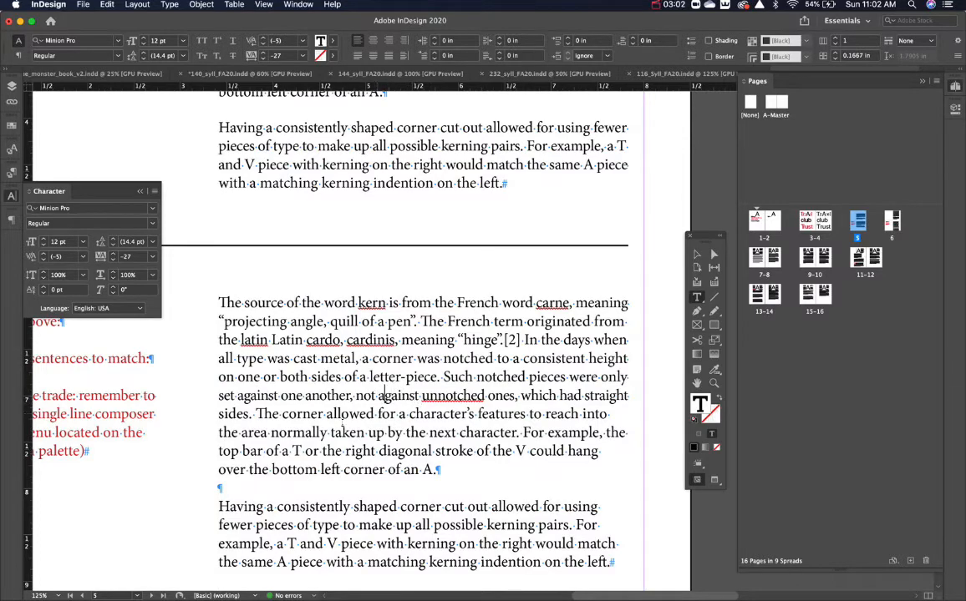
Select the remaining lines that wrap differently, ready to reduce their tracking.
double_click(227, 433)
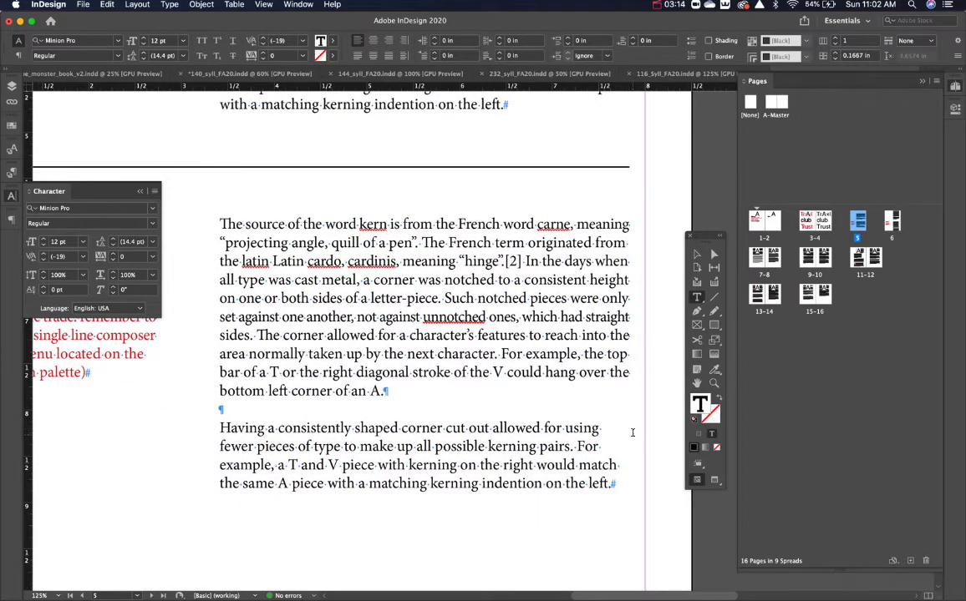
drag(220, 427, 253, 446)
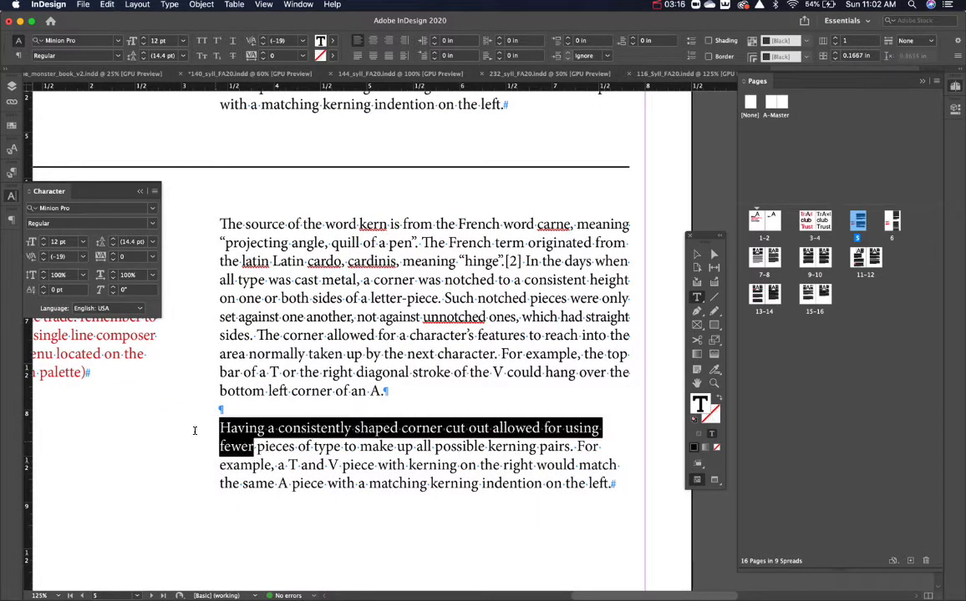